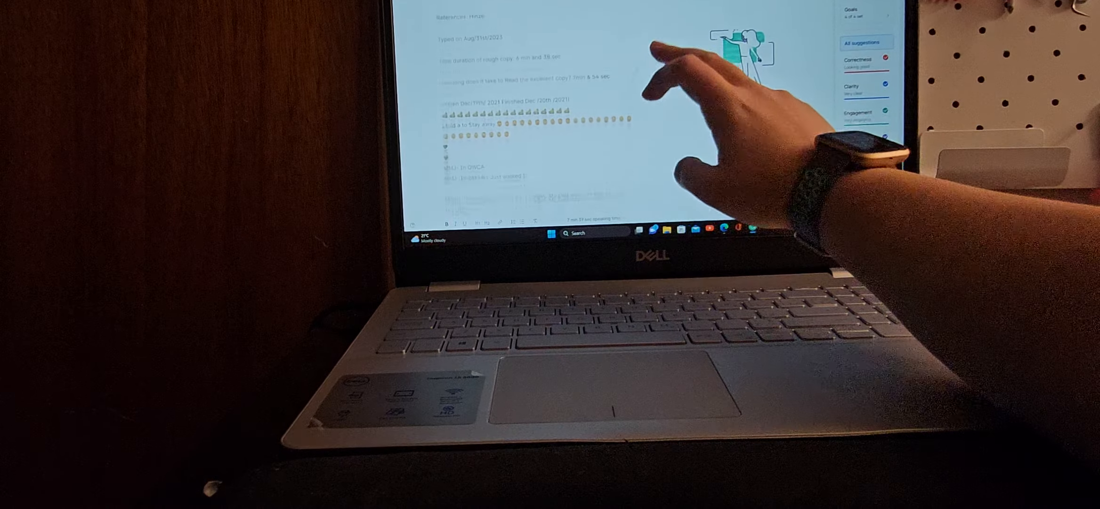
# Scroll down past the writing dates and emoji rows to the script's first dialogue lines.
pyautogui.scroll(-3)
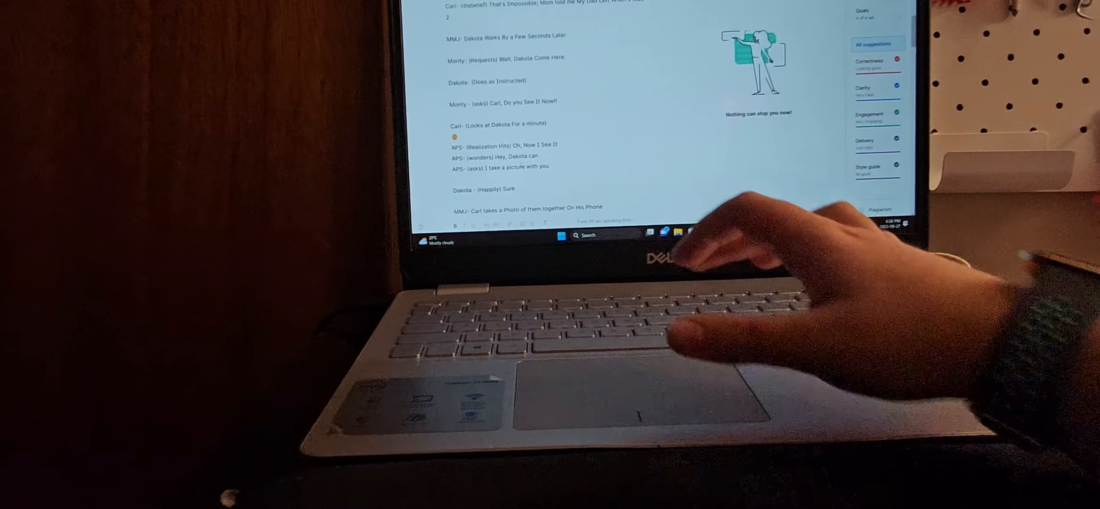
# Scroll down to the photo scene where Monty asks Carl whether he sees Dakota.
pyautogui.scroll(-3)
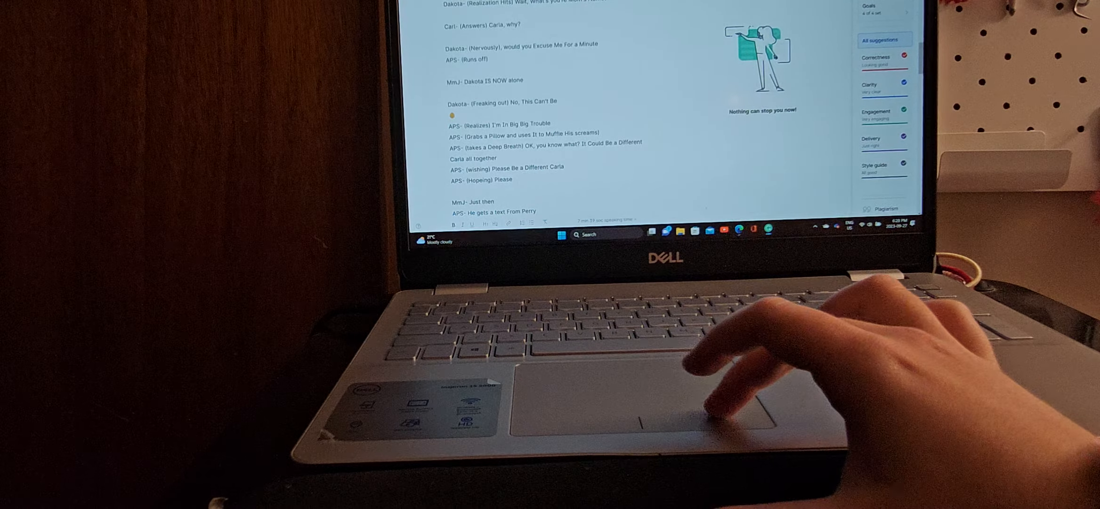
# Scroll down through Dakota's panic scene to the next day at OWCA.
pyautogui.scroll(-3)
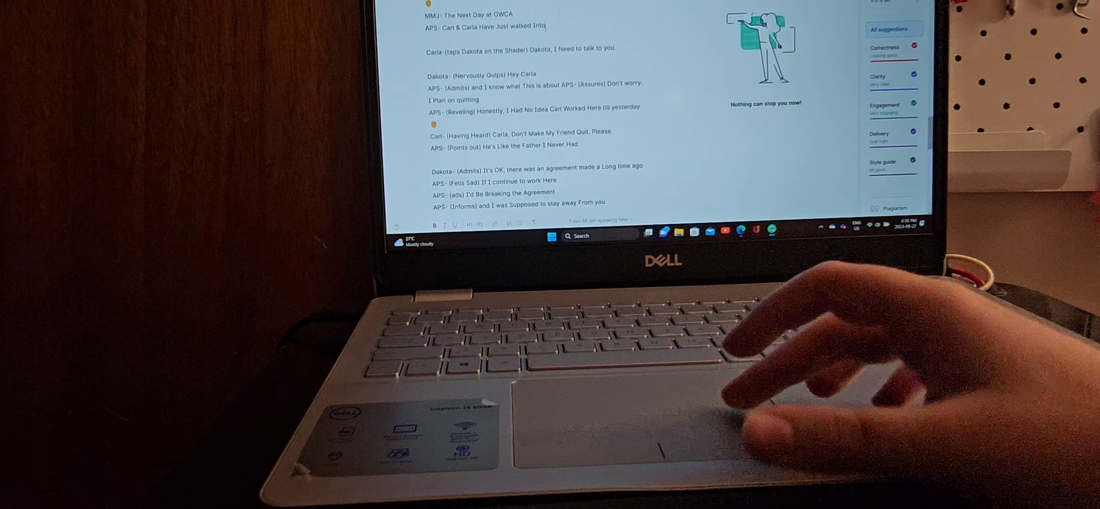
# Type 'the buil' into the script while reading the OWCA confrontation scene.
pyautogui.write('the')
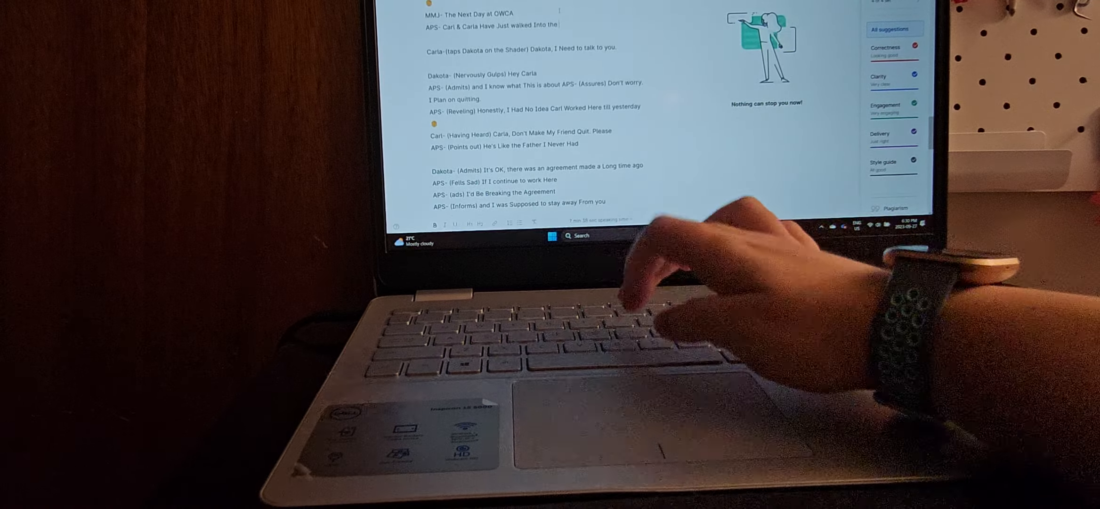
pyautogui.write('buil')
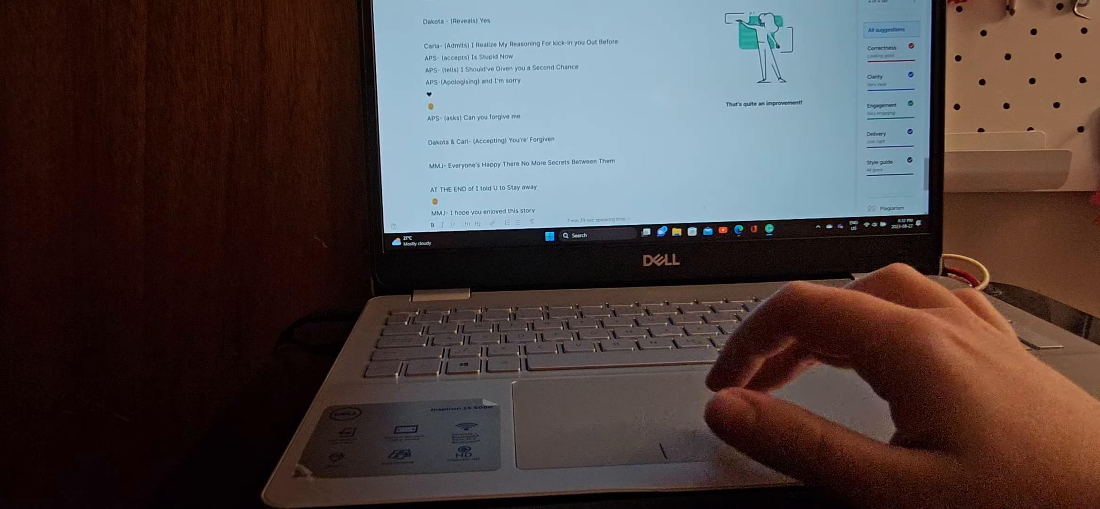
pyautogui.moveTo(807, 350)
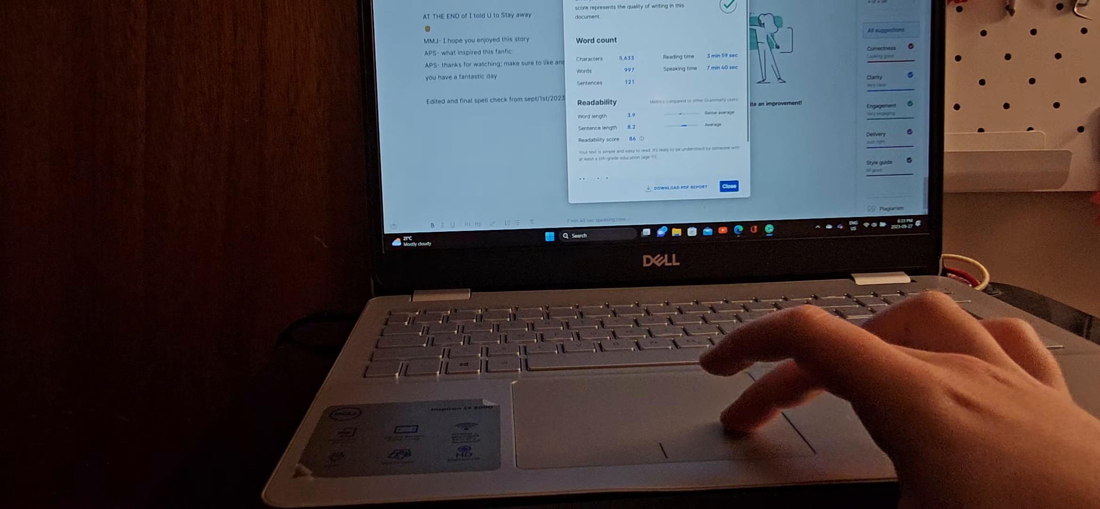
# Dismiss the word count and readability report, returning to the script's final lines.
pyautogui.click(727, 187)
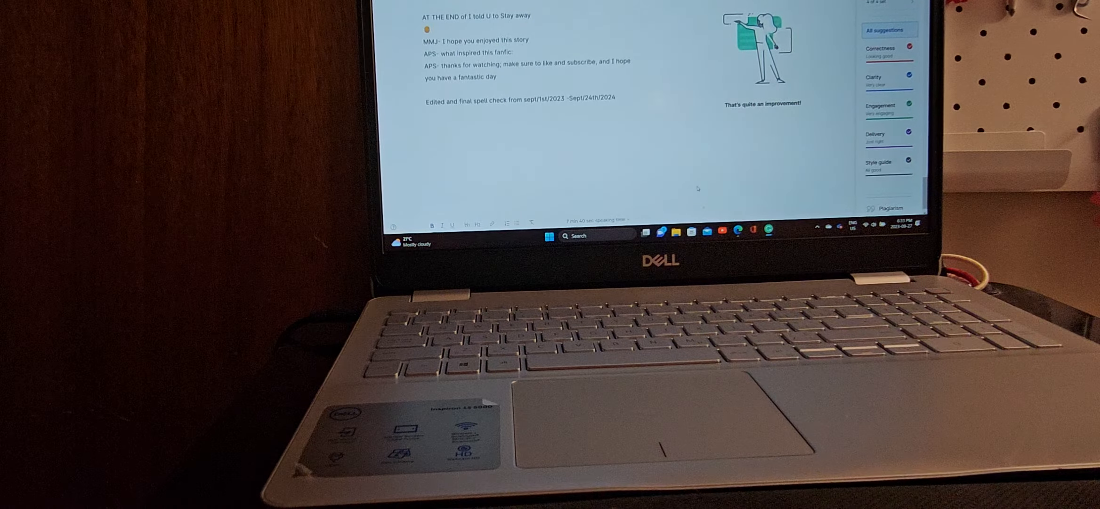